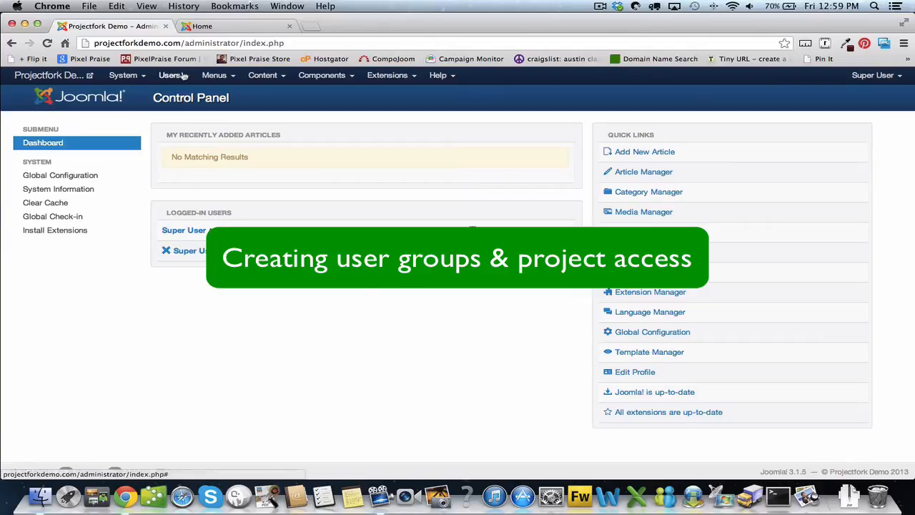
Step: Create a Designers user group with Publisher as its parent
click(171, 74)
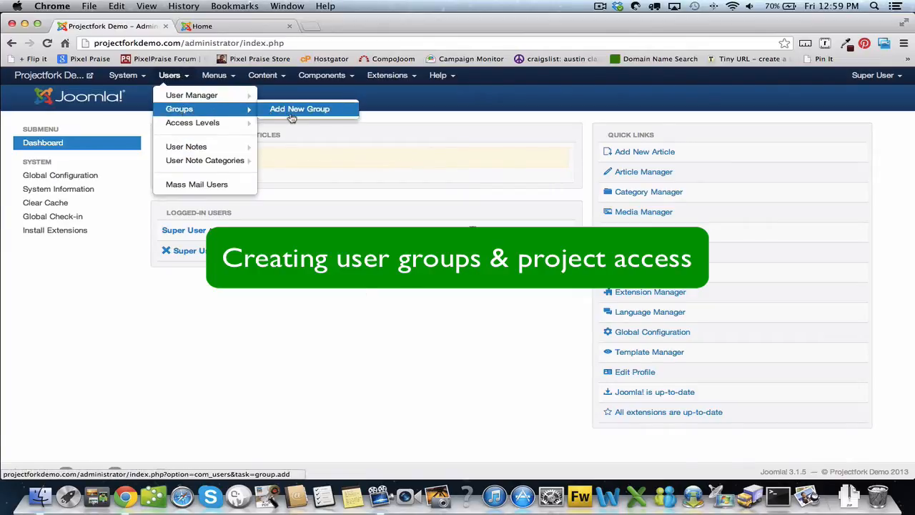
click(301, 108)
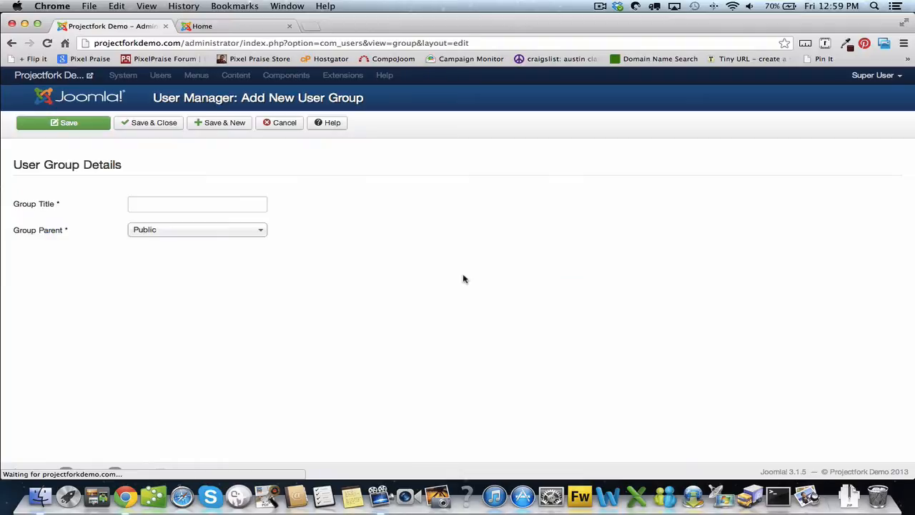
text(Design)
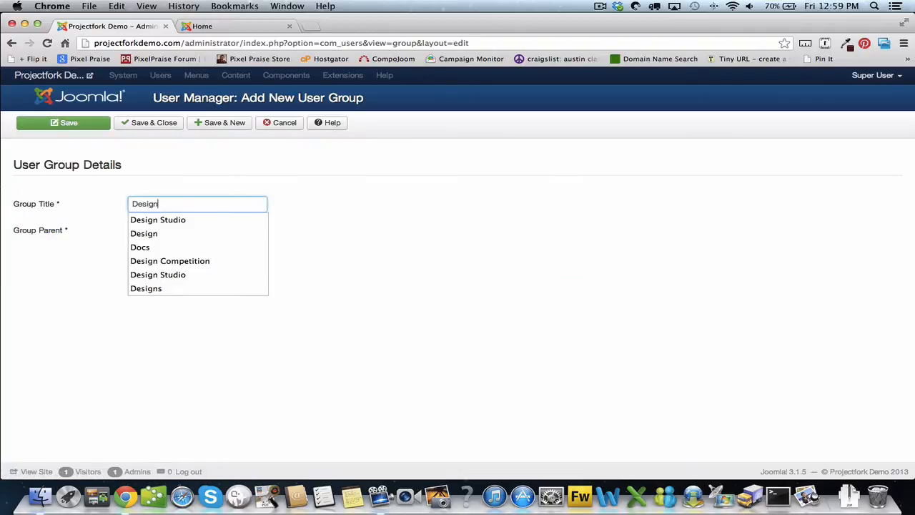
click(197, 229)
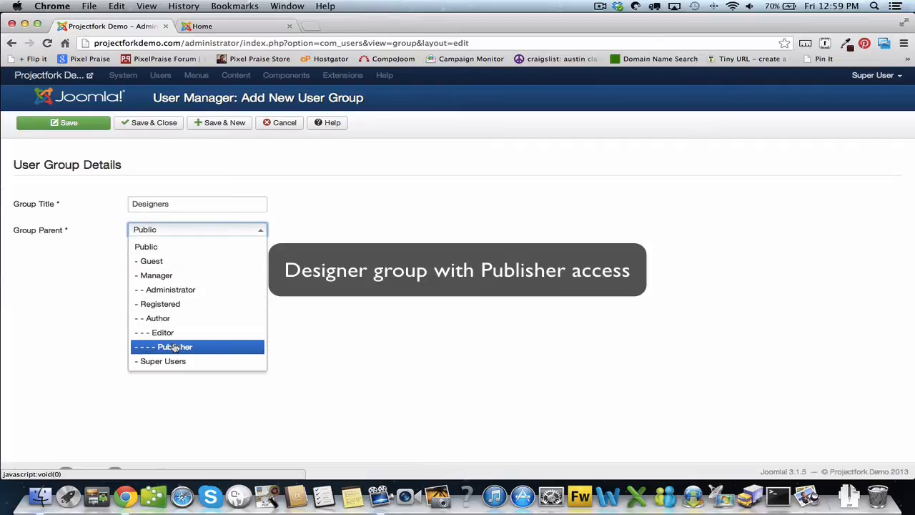
click(174, 347)
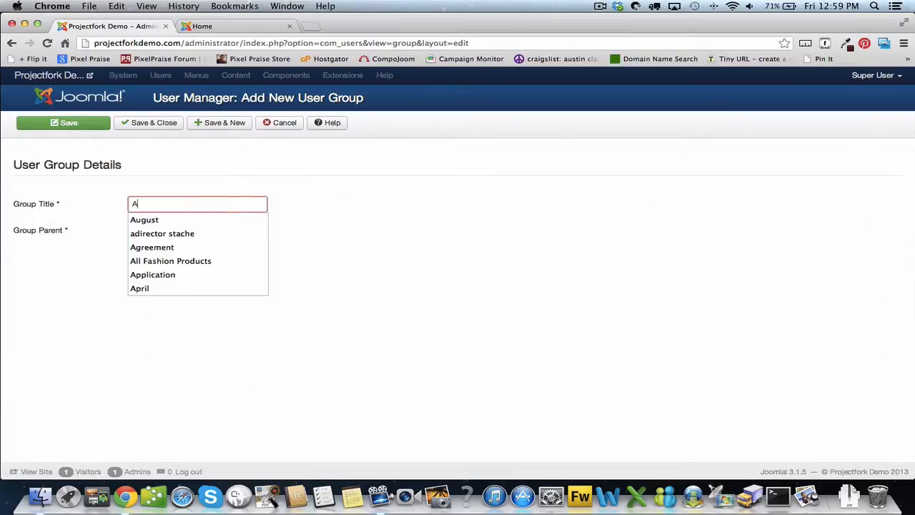
Step: Give the Admins group Registered as parent and save it back to the group list
click(197, 229)
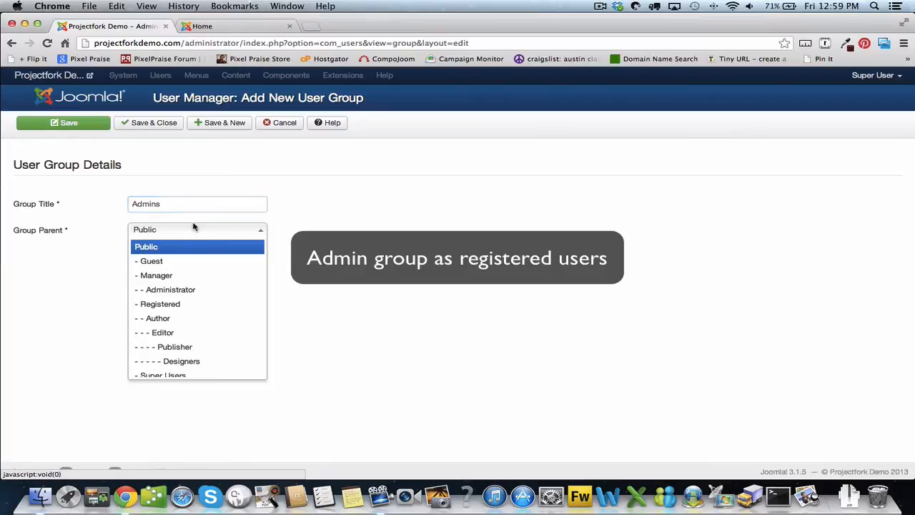
mouse_move(199, 303)
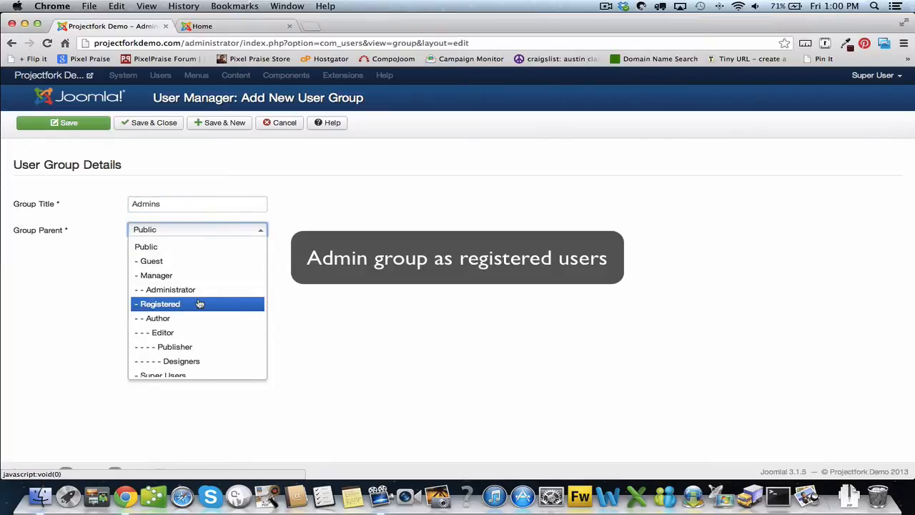
click(160, 303)
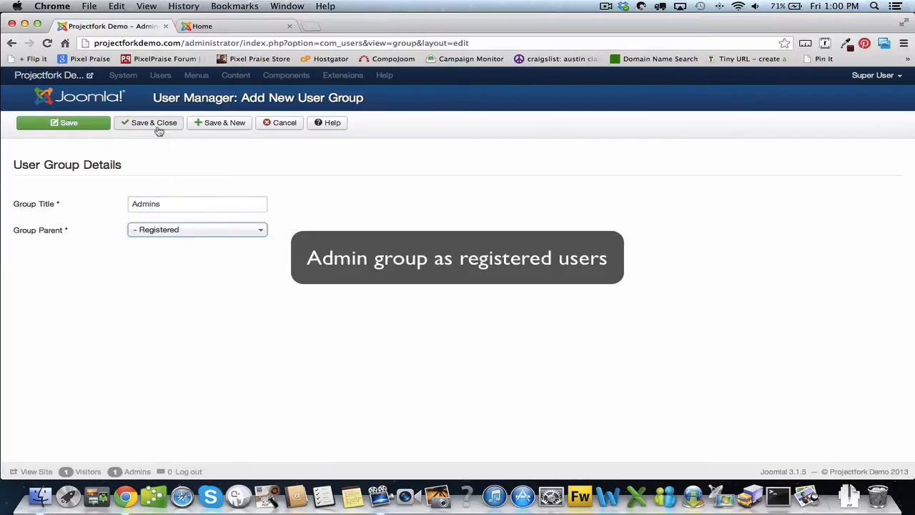
click(149, 123)
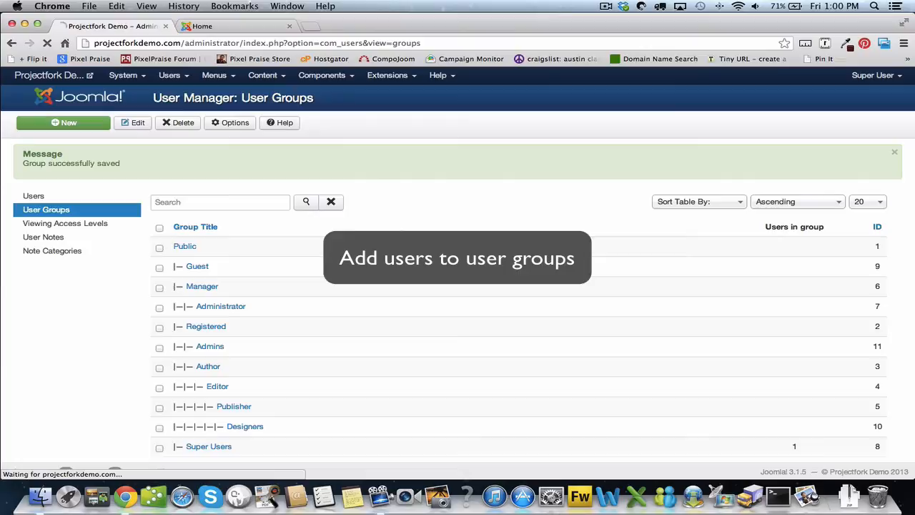
Step: Fill in new user Designer 1 with login designer1, password and email, then view group assignments
click(63, 123)
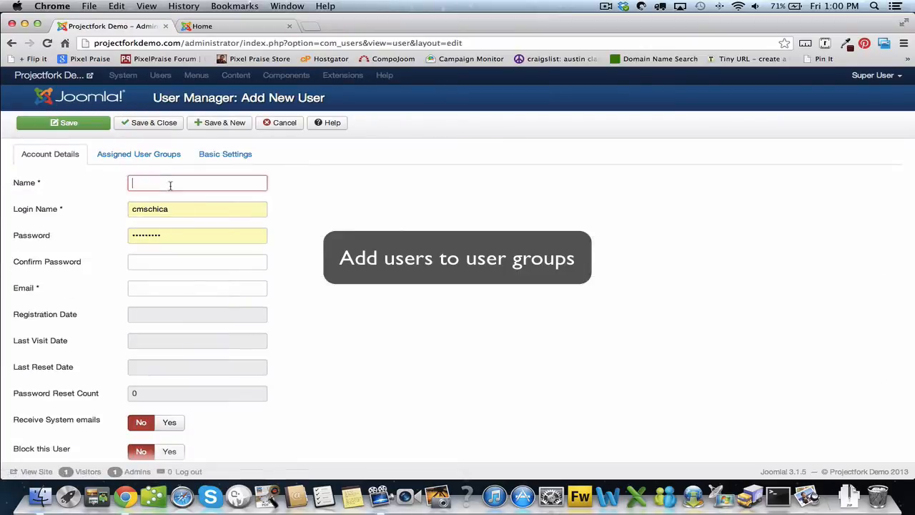
text(Designer 1)
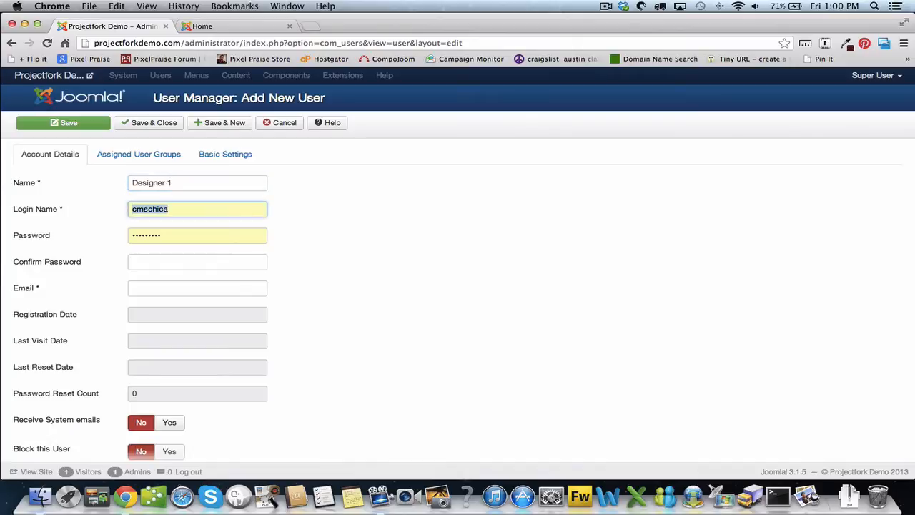
text(designer1)
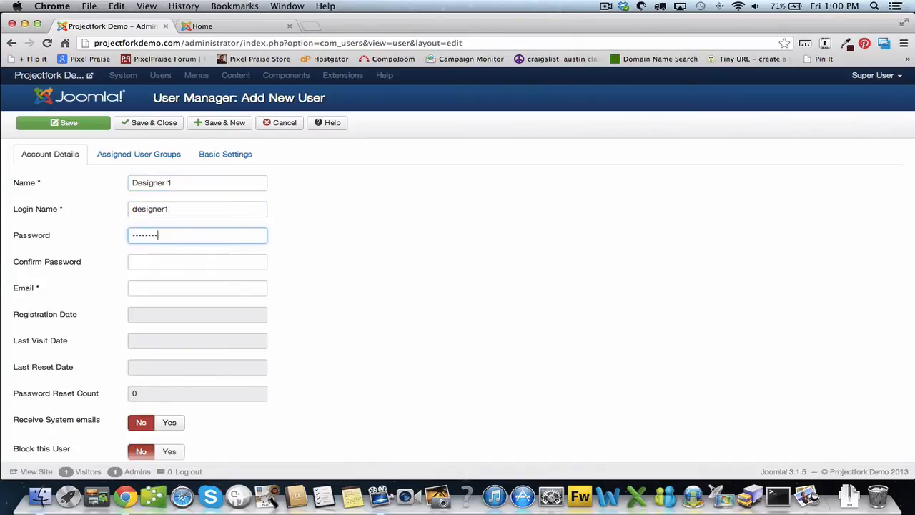
click(197, 287)
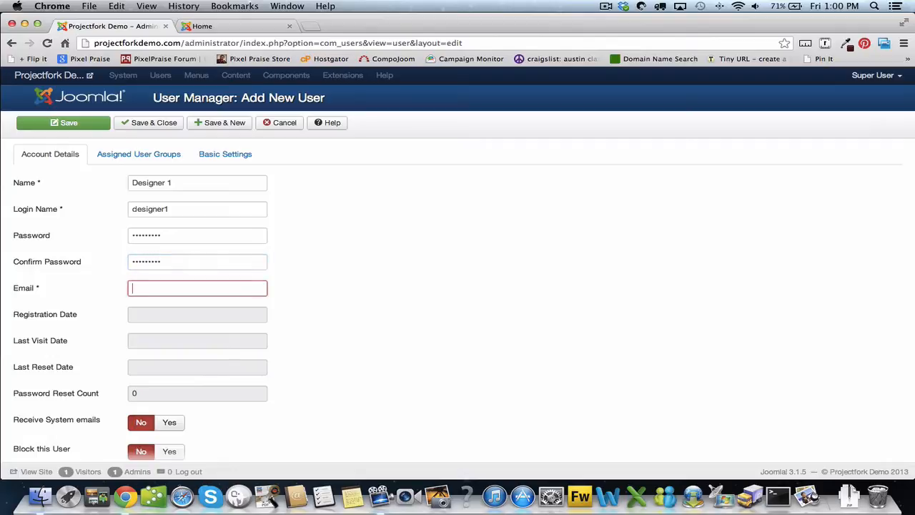
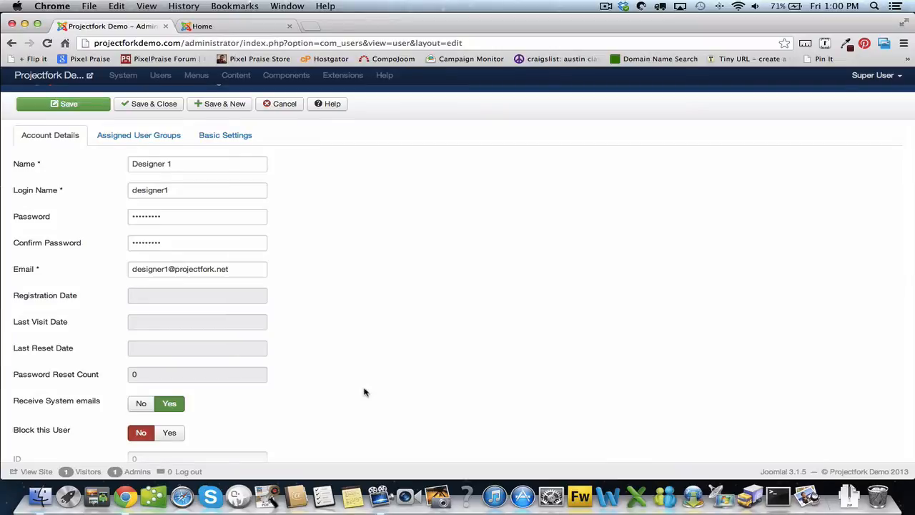
click(139, 137)
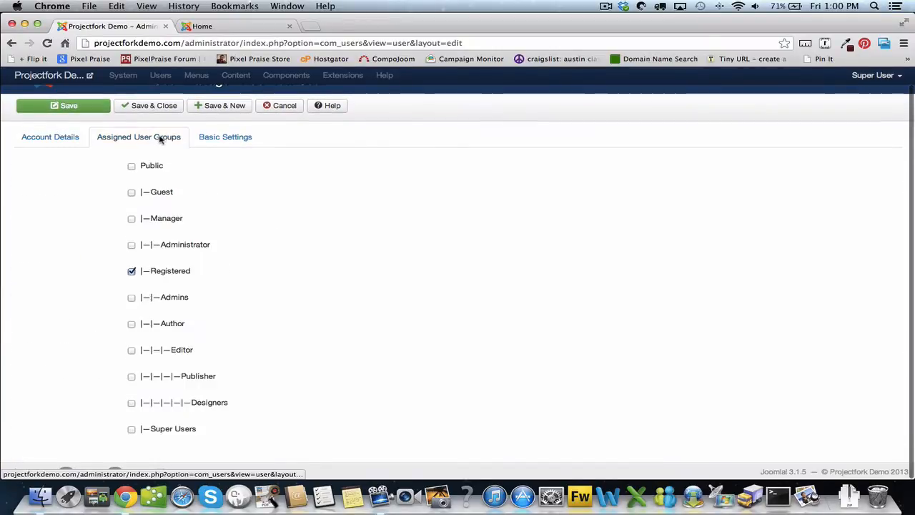
Step: Assign Designer 1 to the Designers group, save the user, and go to Projectfork
click(132, 402)
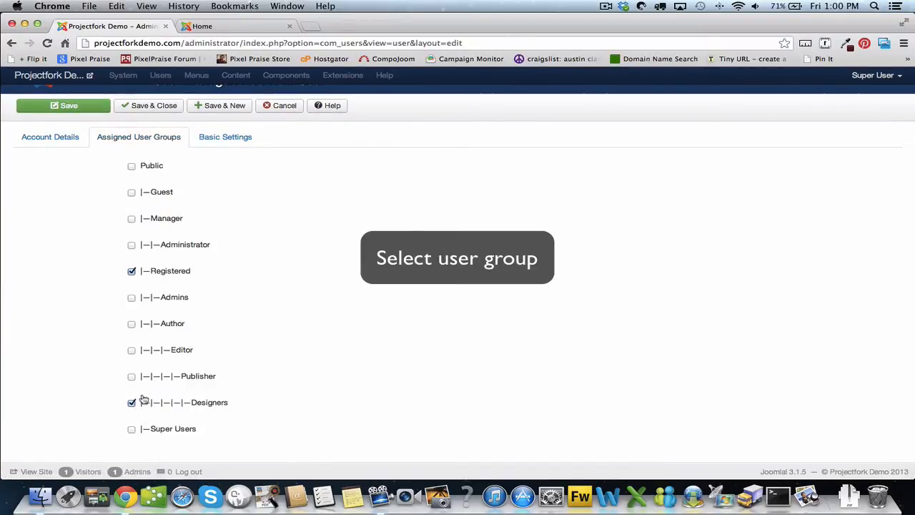
click(225, 137)
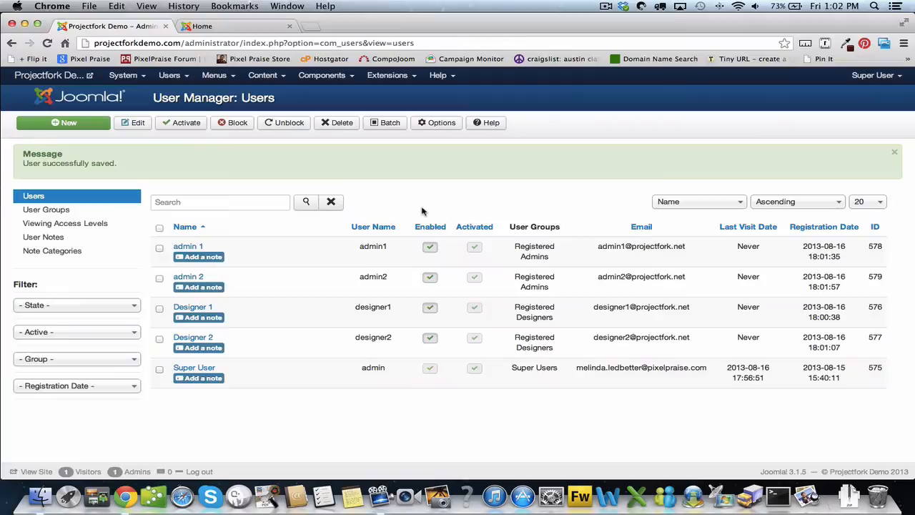
click(320, 75)
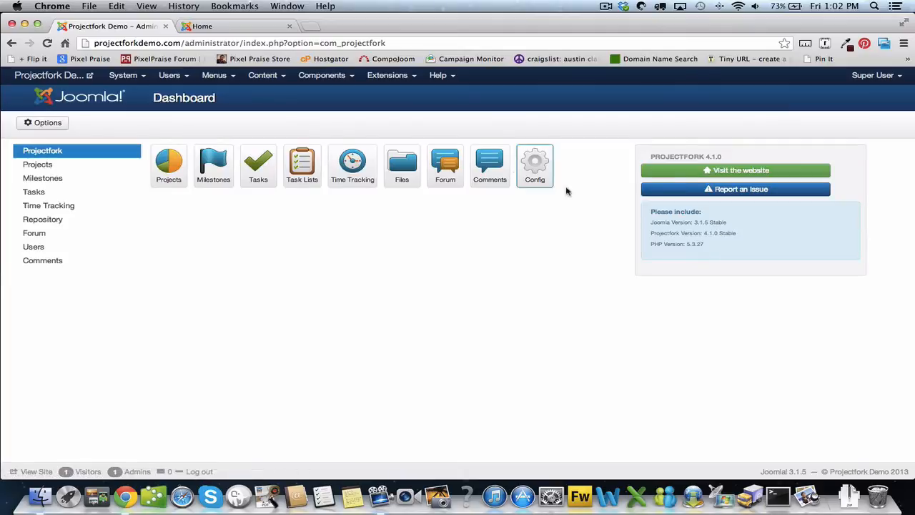
Step: Start a Projectfork project titled 'Web Design Project' described as 'Working on cool designs'
click(535, 164)
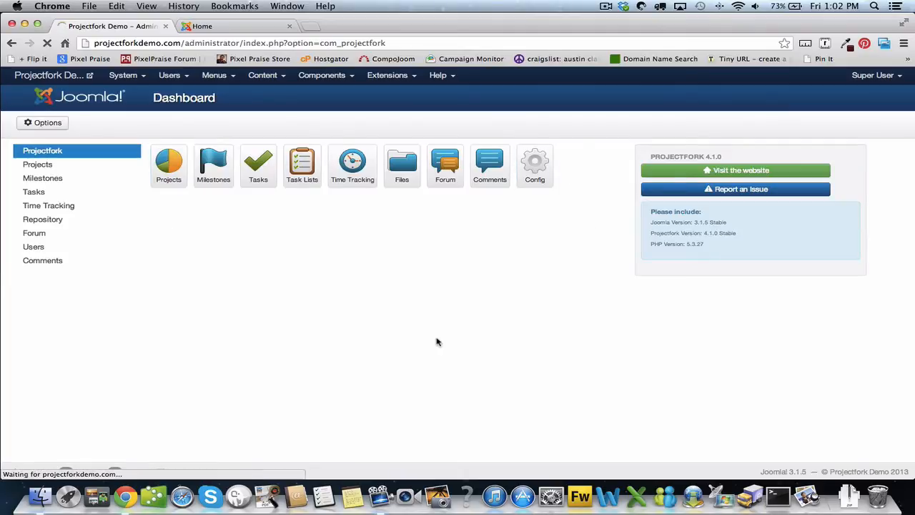
click(169, 160)
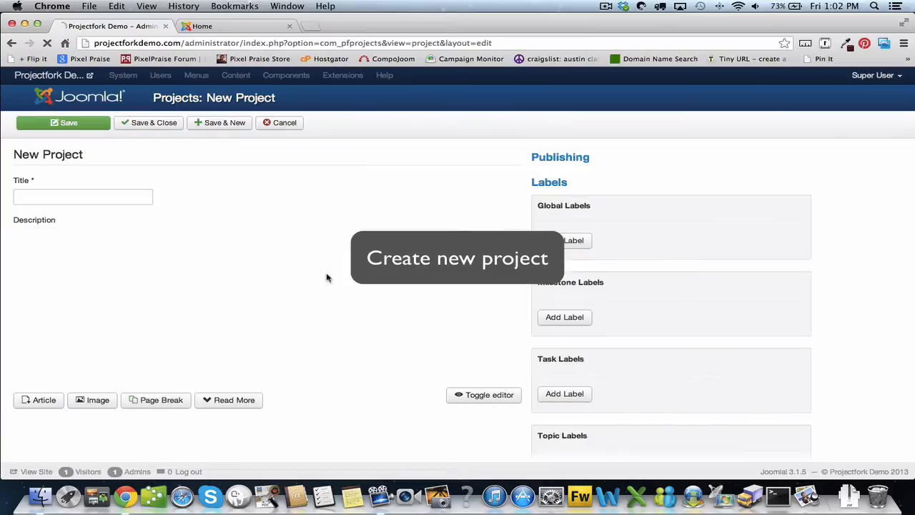
click(83, 197)
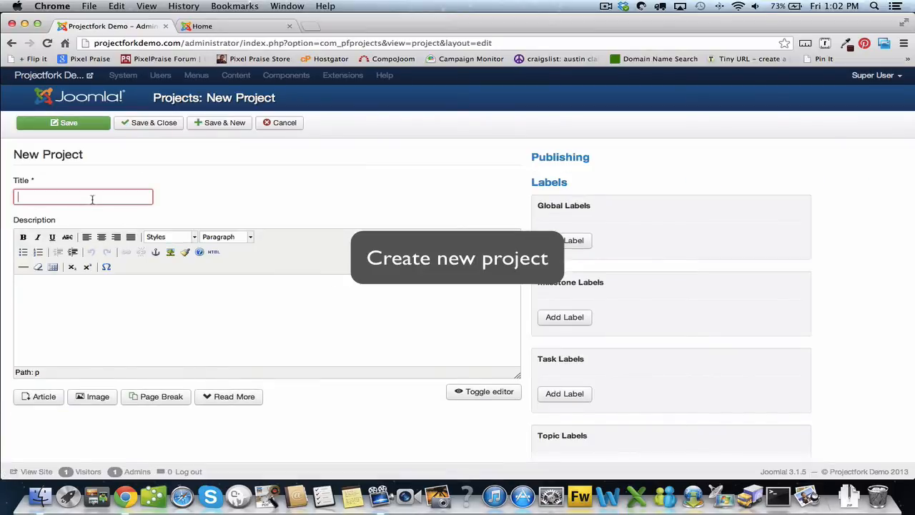
text(Web Design Project)
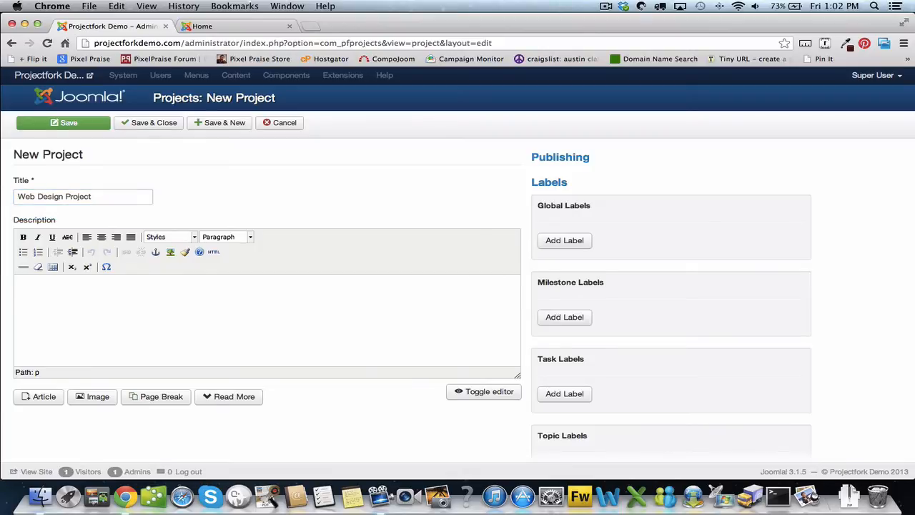
text(Working on cool designs)
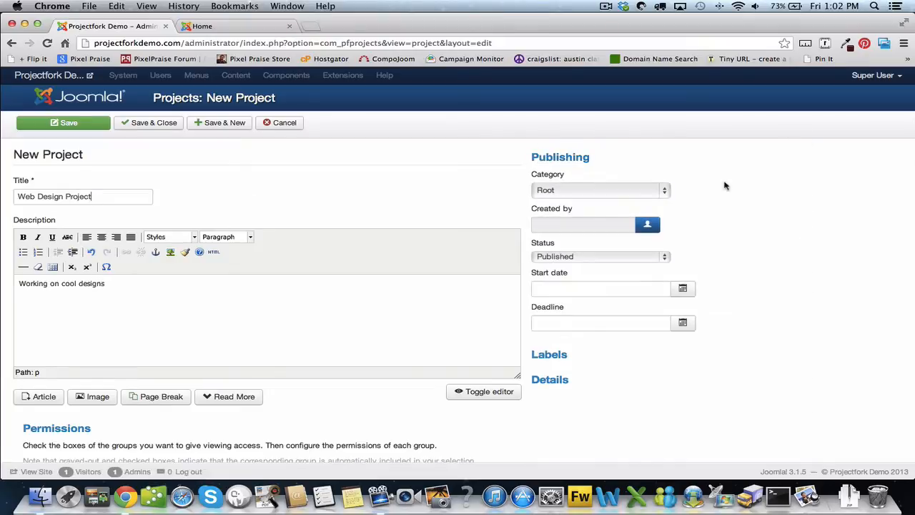
Step: Set Designer 1 as creator with start date 2013-08-16 and deadline 2013-10-31
click(646, 224)
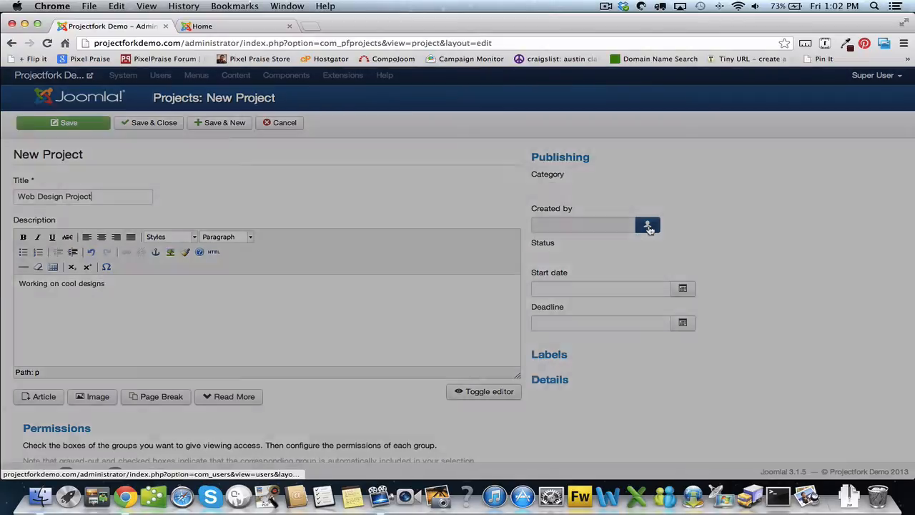
click(646, 224)
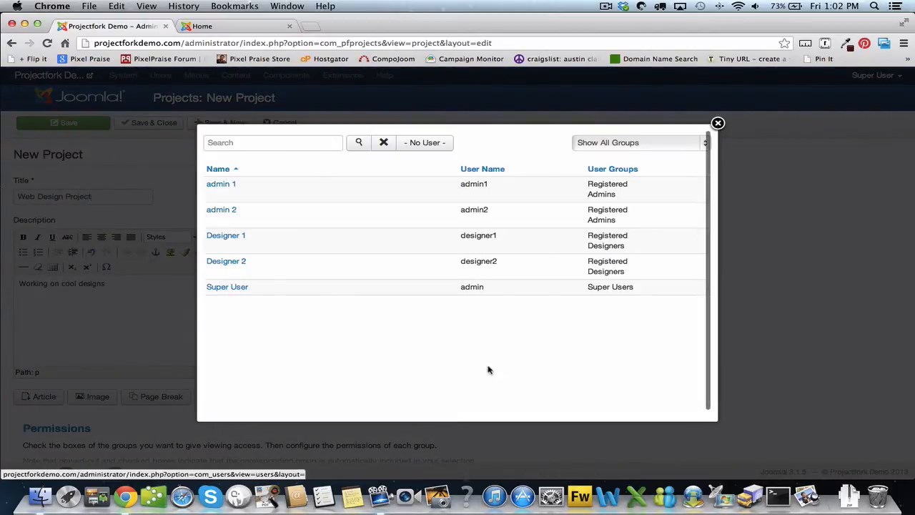
click(226, 234)
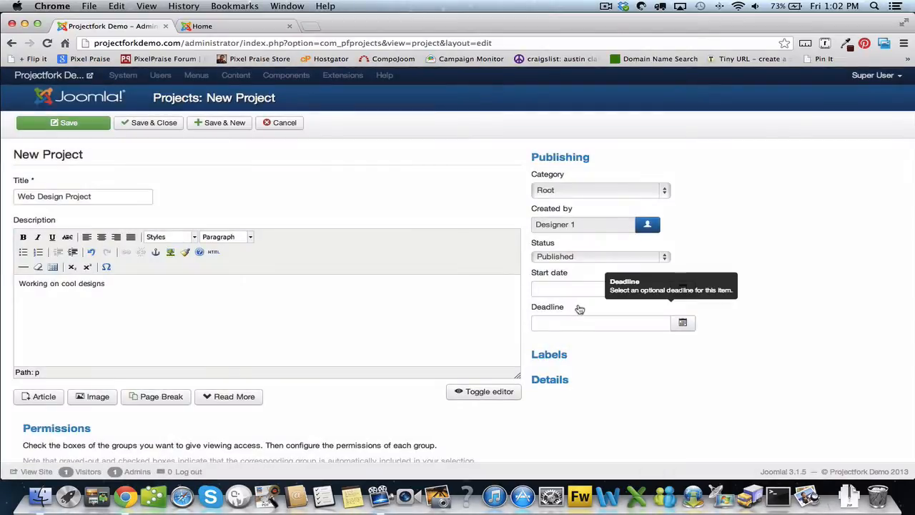
click(682, 289)
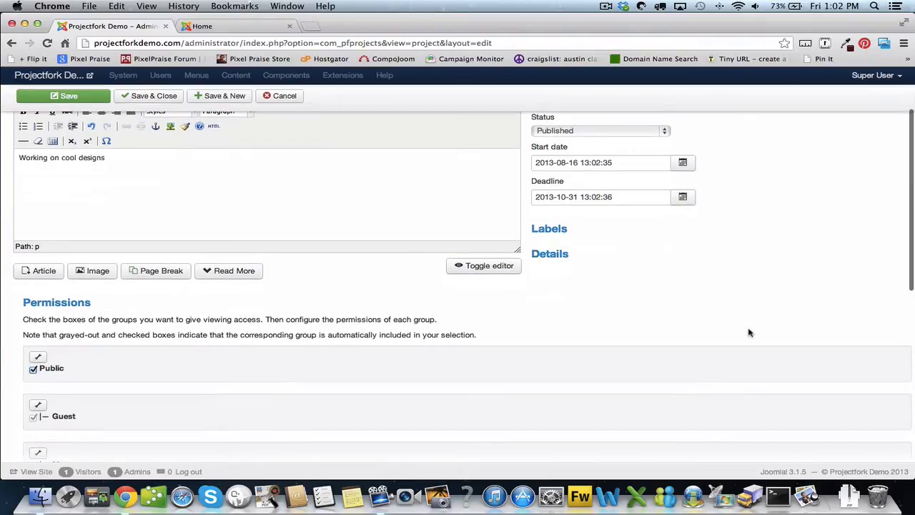
Step: Remove Public access under Permissions so only Designers can view the project
scroll(down, 3)
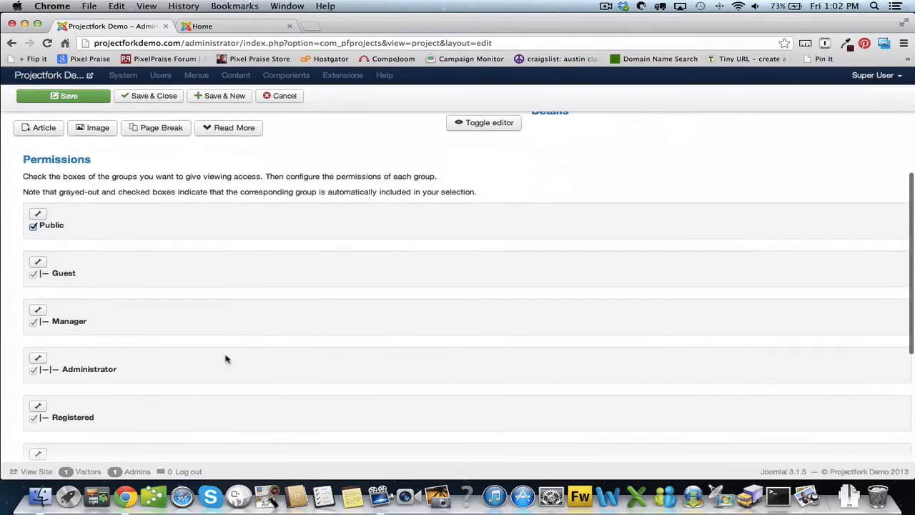
click(33, 225)
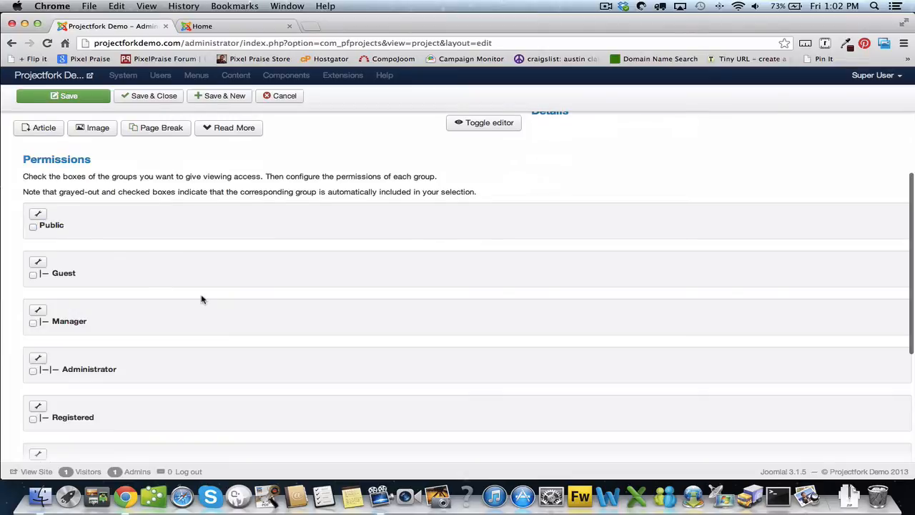
scroll(down, 3)
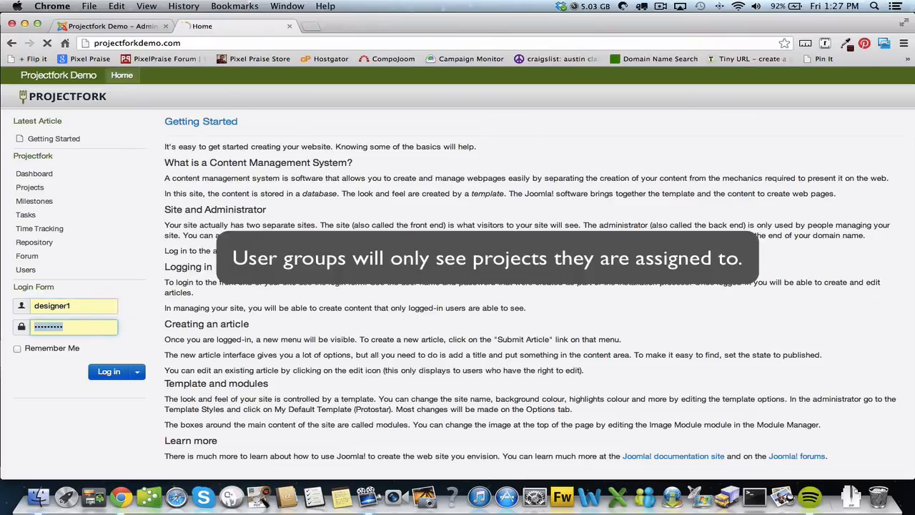
Step: Log in as designer1, select Web Design Project on the dashboard, then log out
click(108, 372)
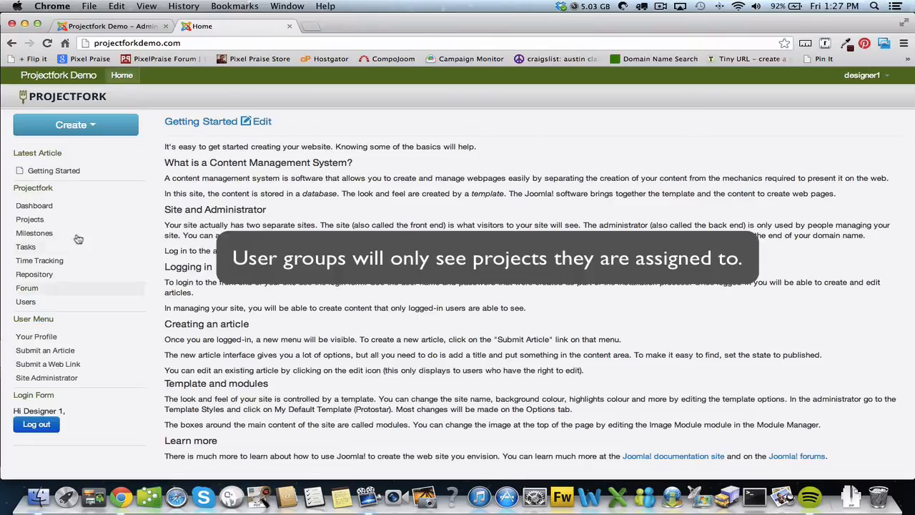
click(34, 206)
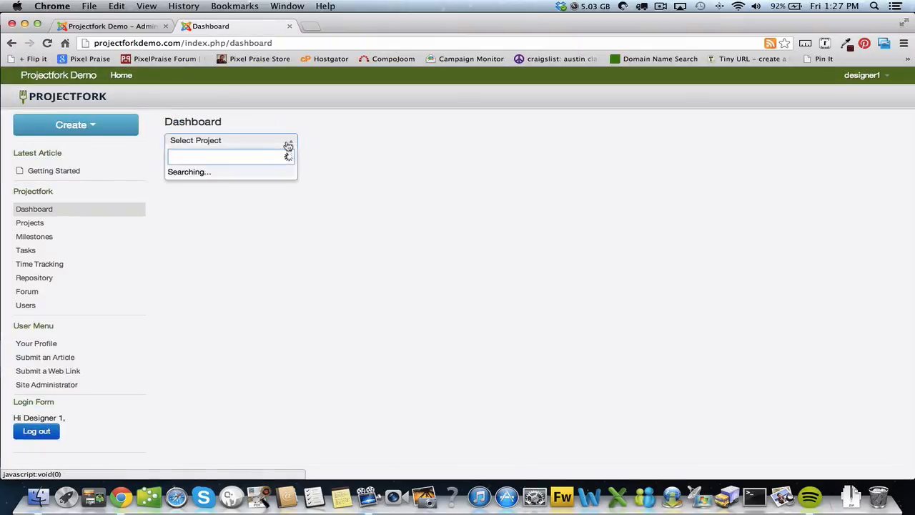
click(230, 156)
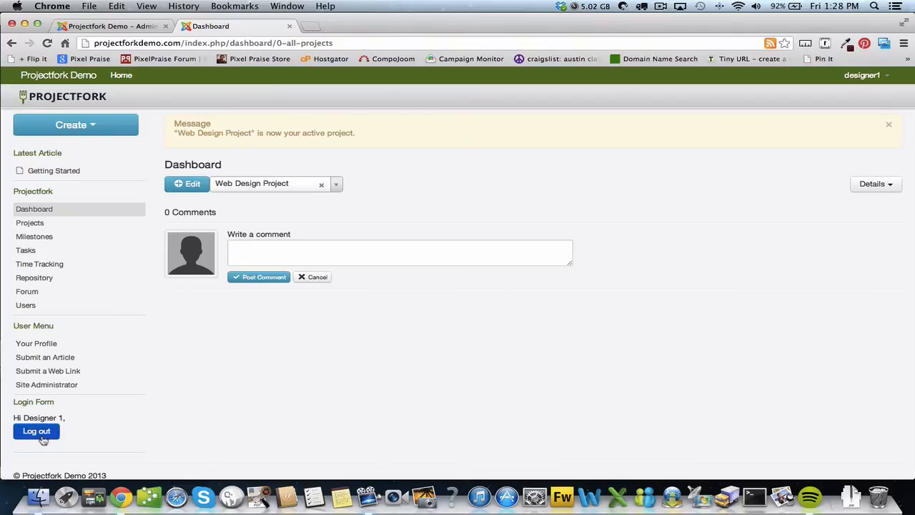
click(37, 430)
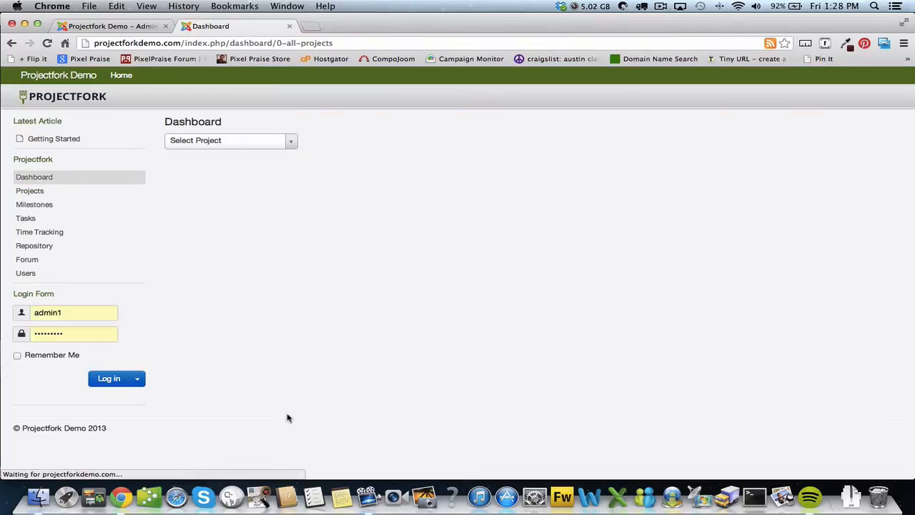
Step: Log in as admin1 and check that the project list shows no matches
click(109, 377)
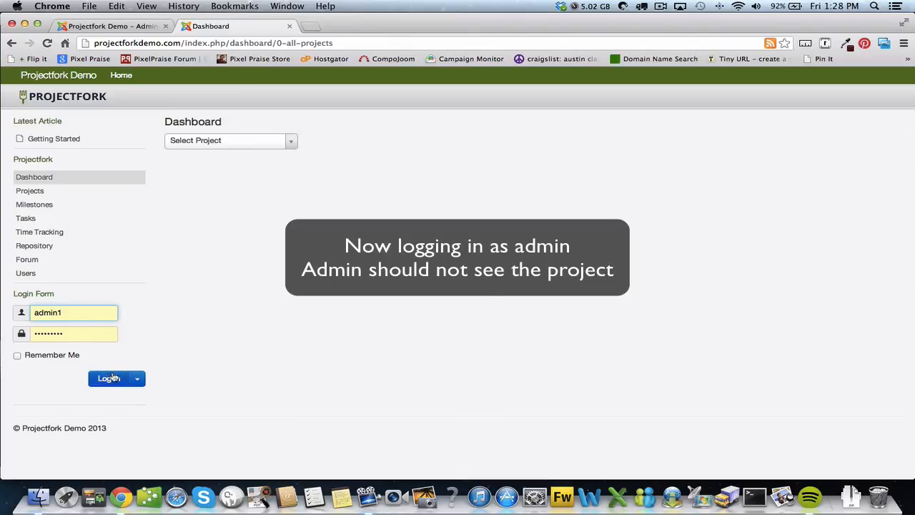
click(109, 378)
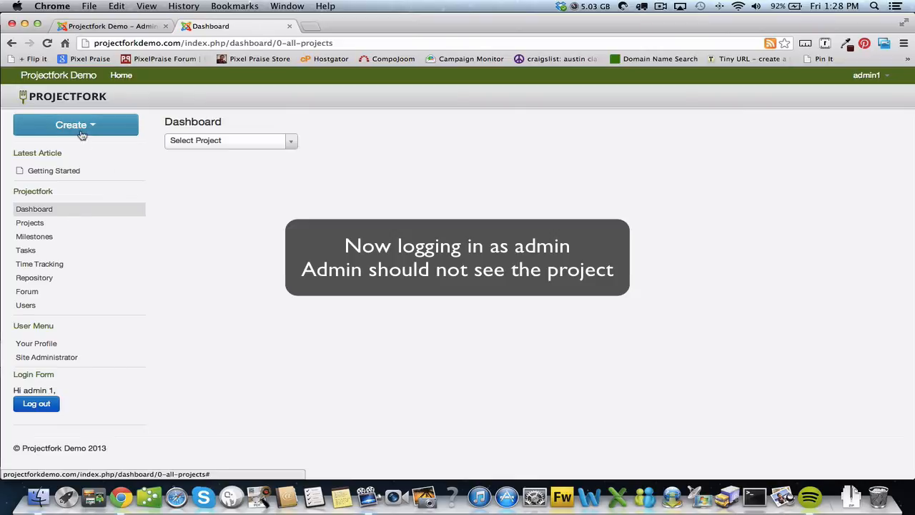
click(230, 140)
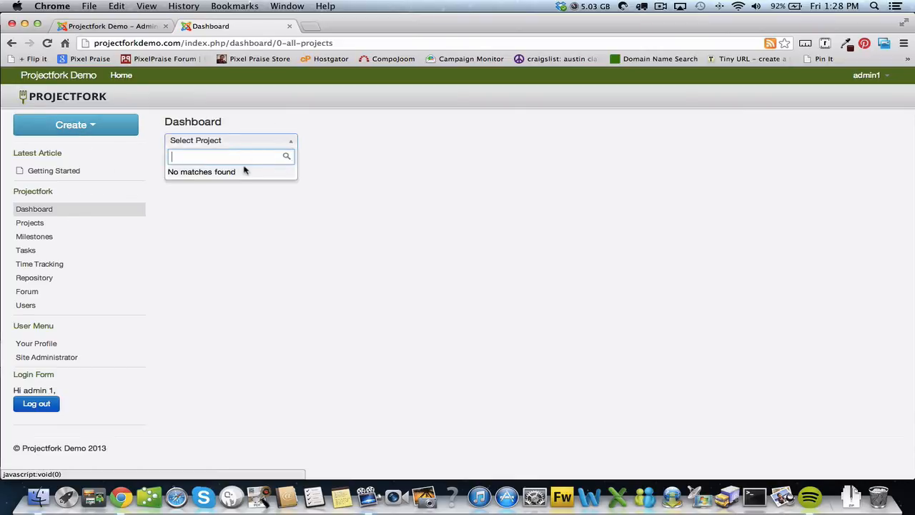